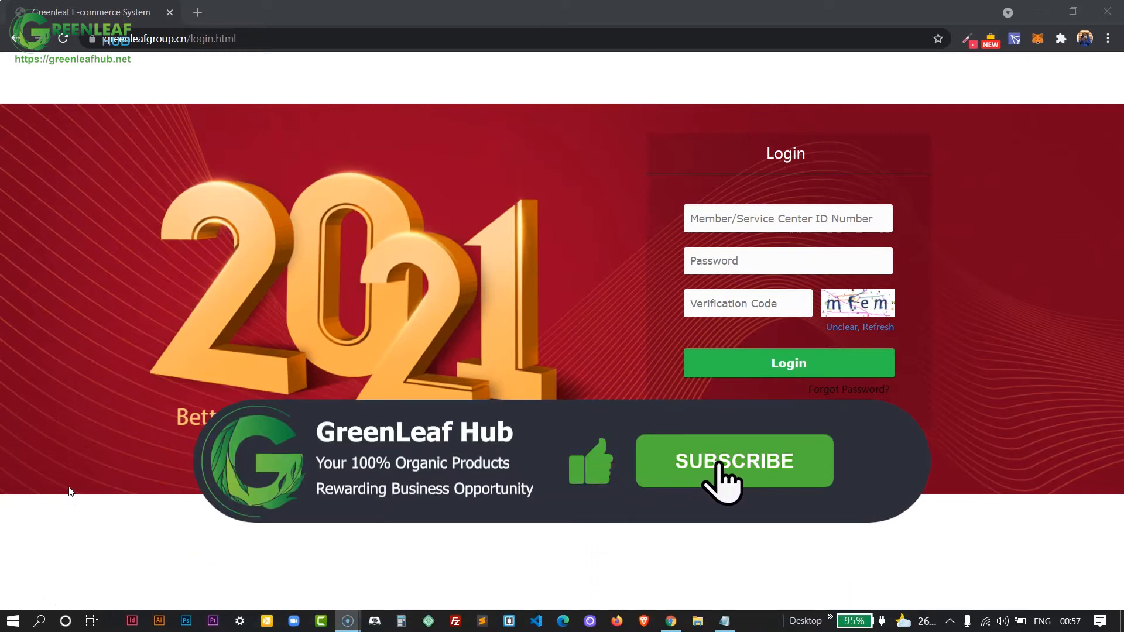
- Select the Member/Service Center ID Number field on the login form
{"action": "left_click", "coordinate": [733, 461]}
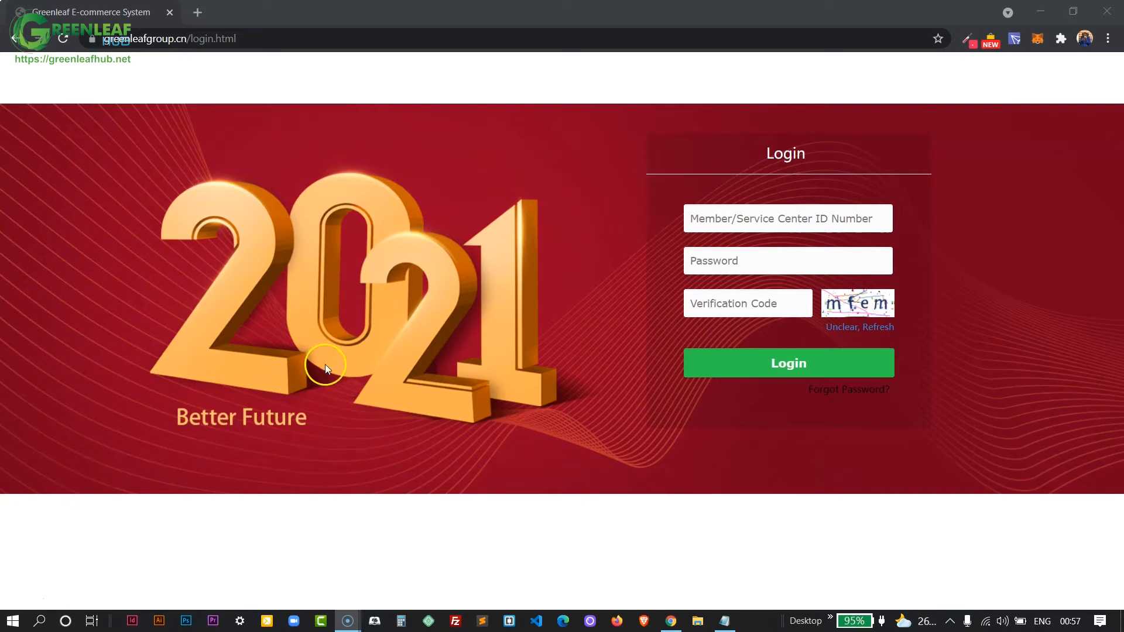
{"action": "mouse_move", "coordinate": [430, 270]}
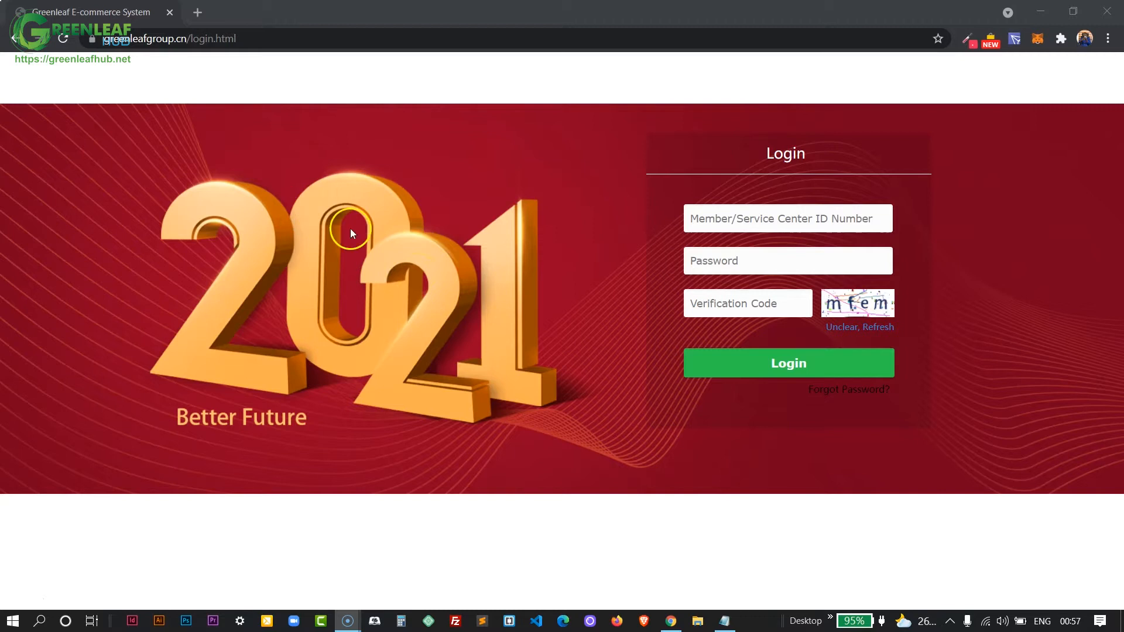
{"action": "mouse_move", "coordinate": [416, 281]}
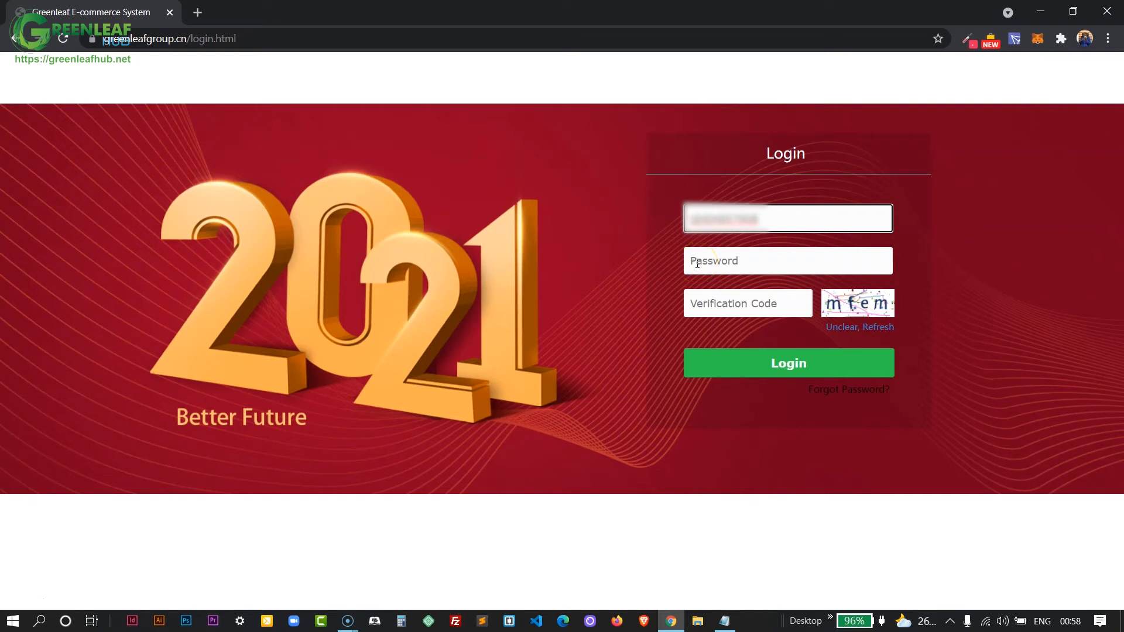
- Enter the password and verification code 'mfem', then submit the login
{"action": "left_click", "coordinate": [786, 260]}
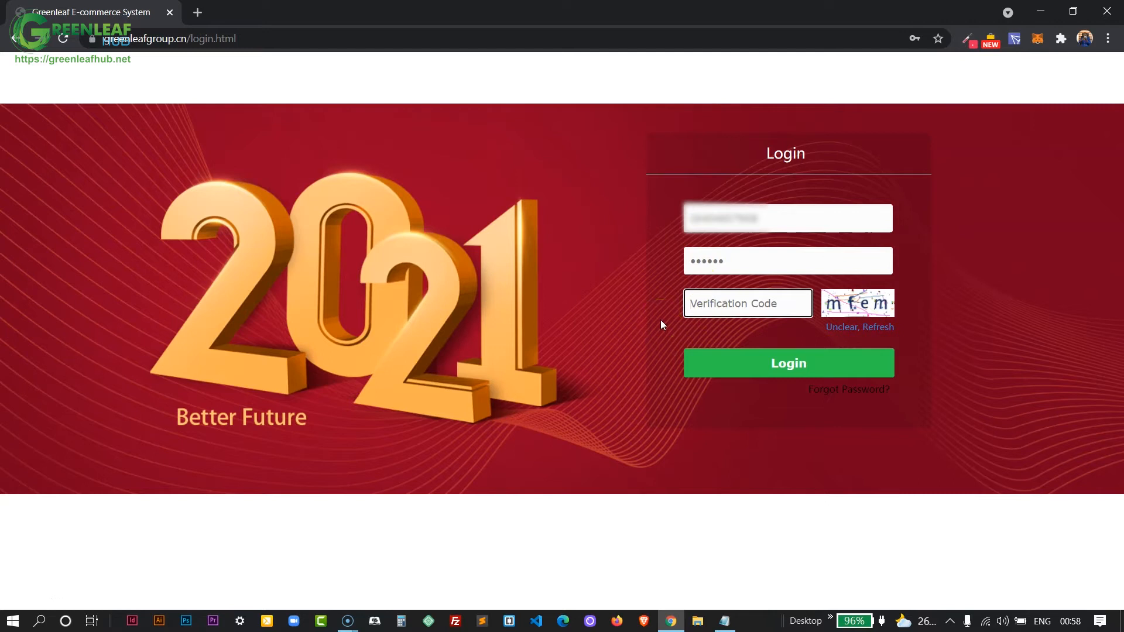
{"action": "type", "text": "mf"}
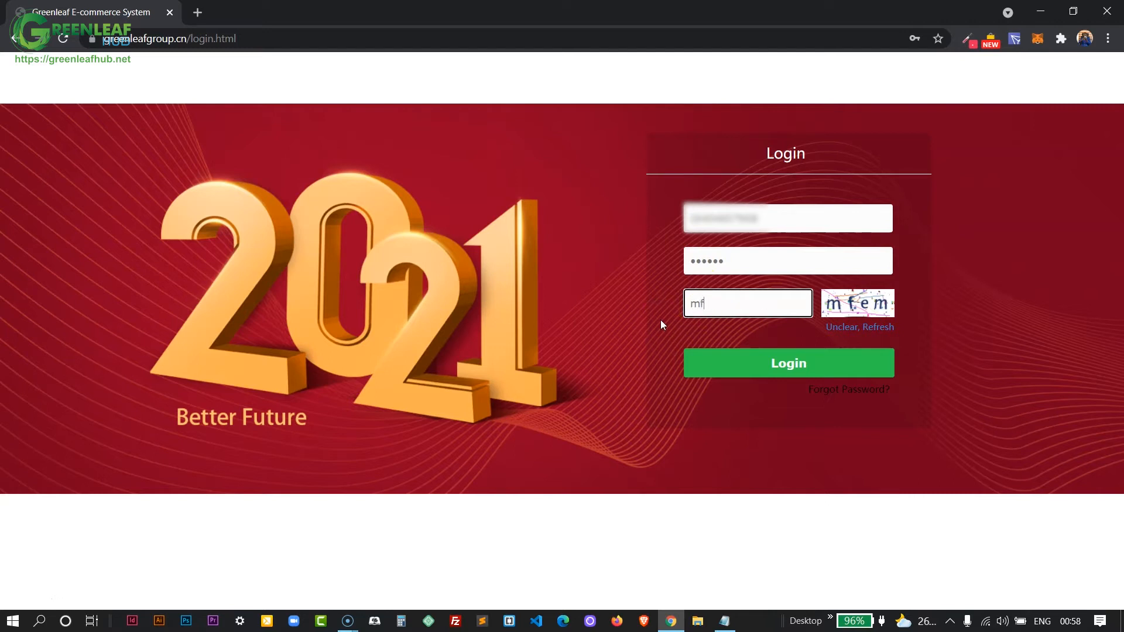
{"action": "type", "text": "em"}
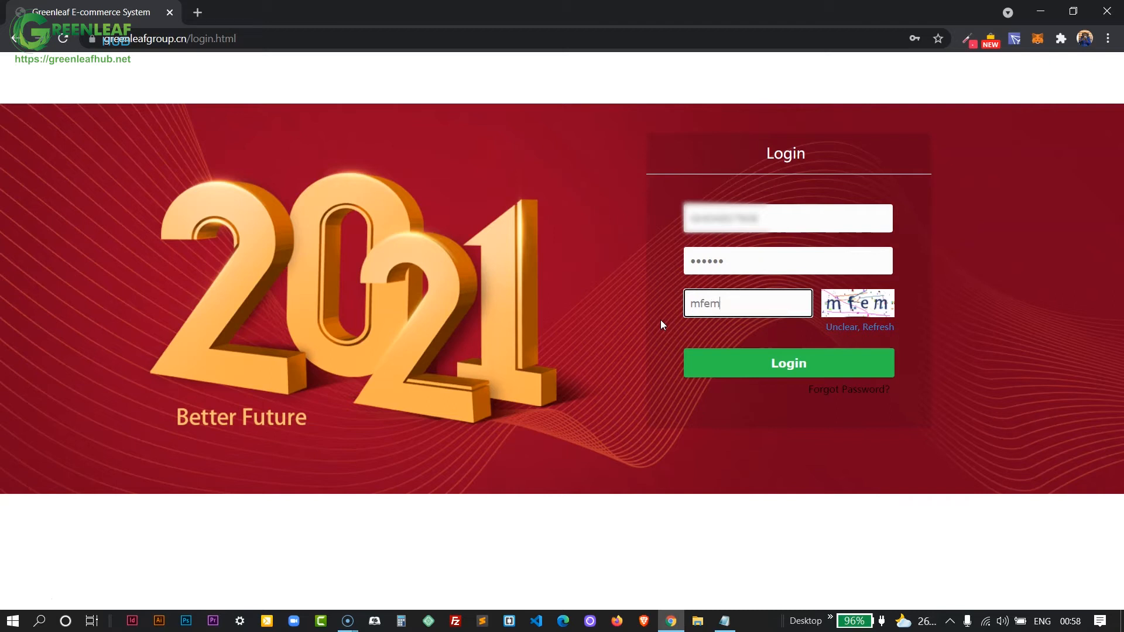
{"action": "left_click", "coordinate": [788, 363]}
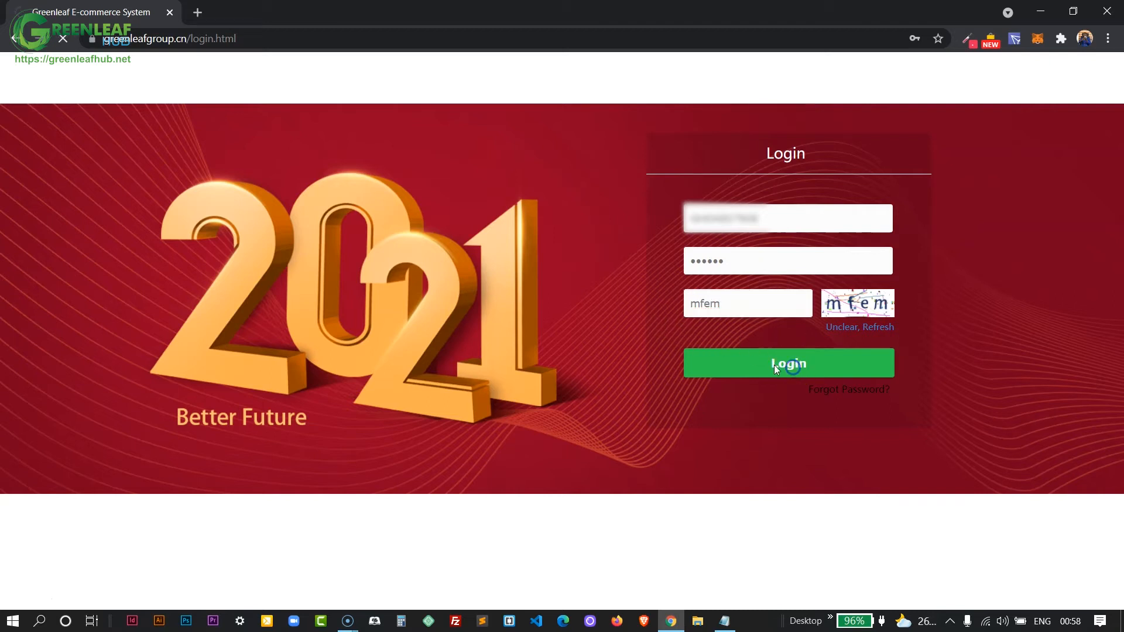
- Reach the first-time login page and select the Current Password field
{"action": "left_click", "coordinate": [788, 363]}
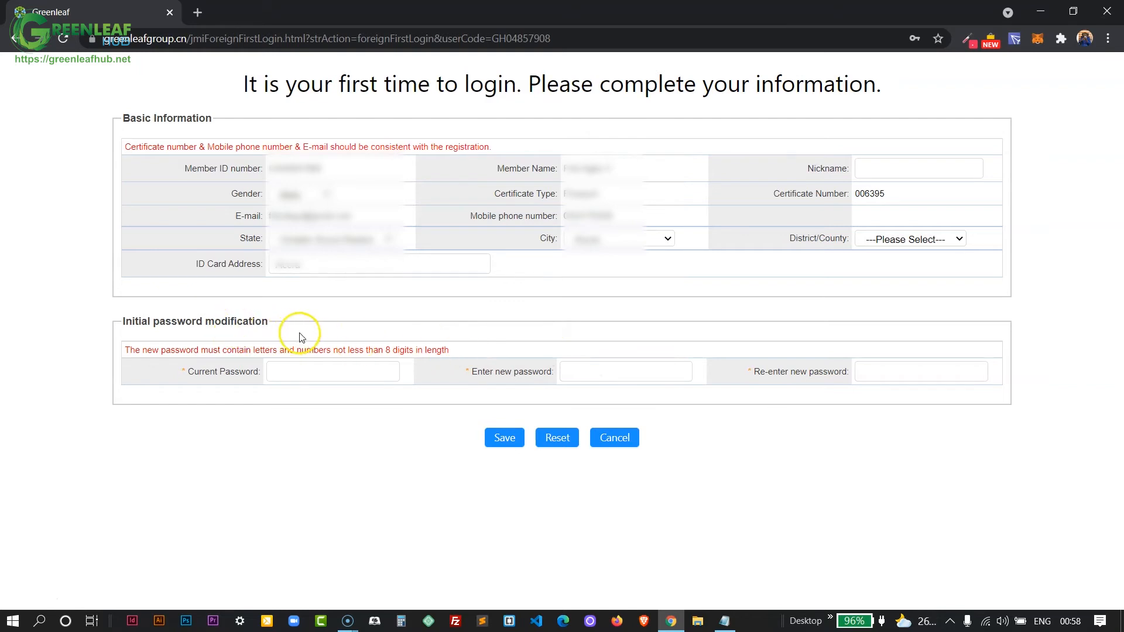
{"action": "left_click", "coordinate": [331, 371]}
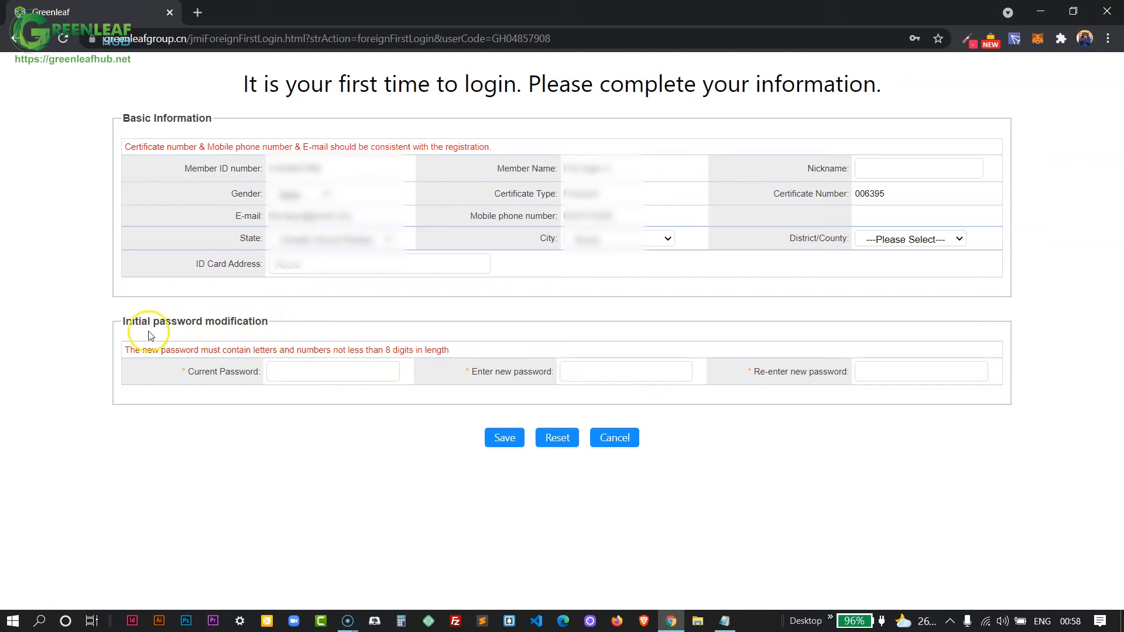
{"action": "mouse_move", "coordinate": [273, 330]}
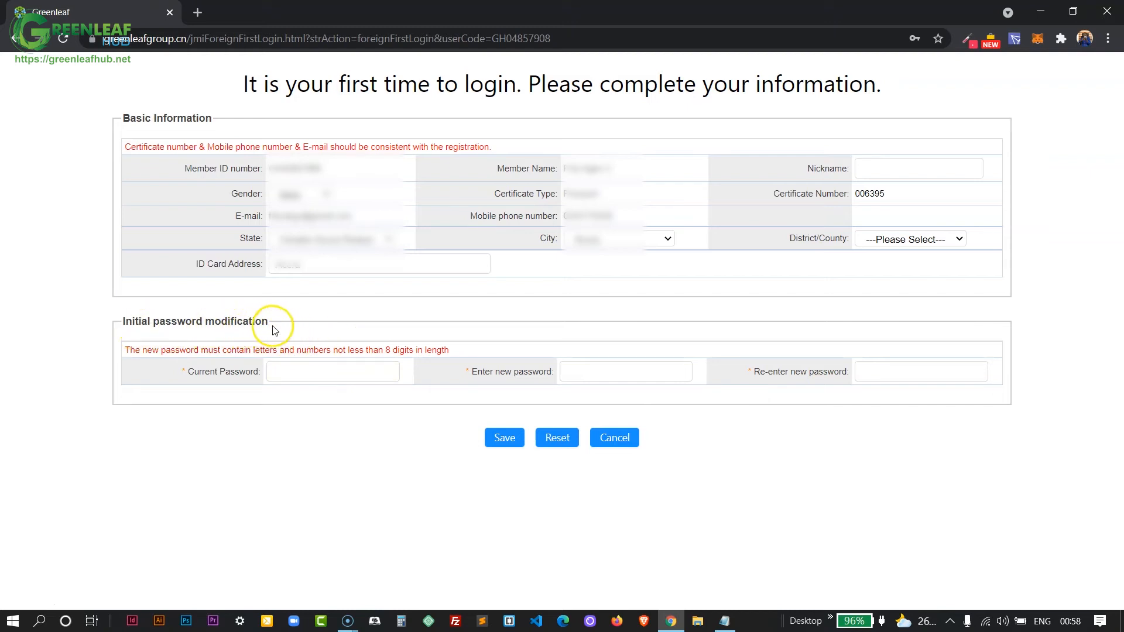
{"action": "left_click", "coordinate": [332, 371]}
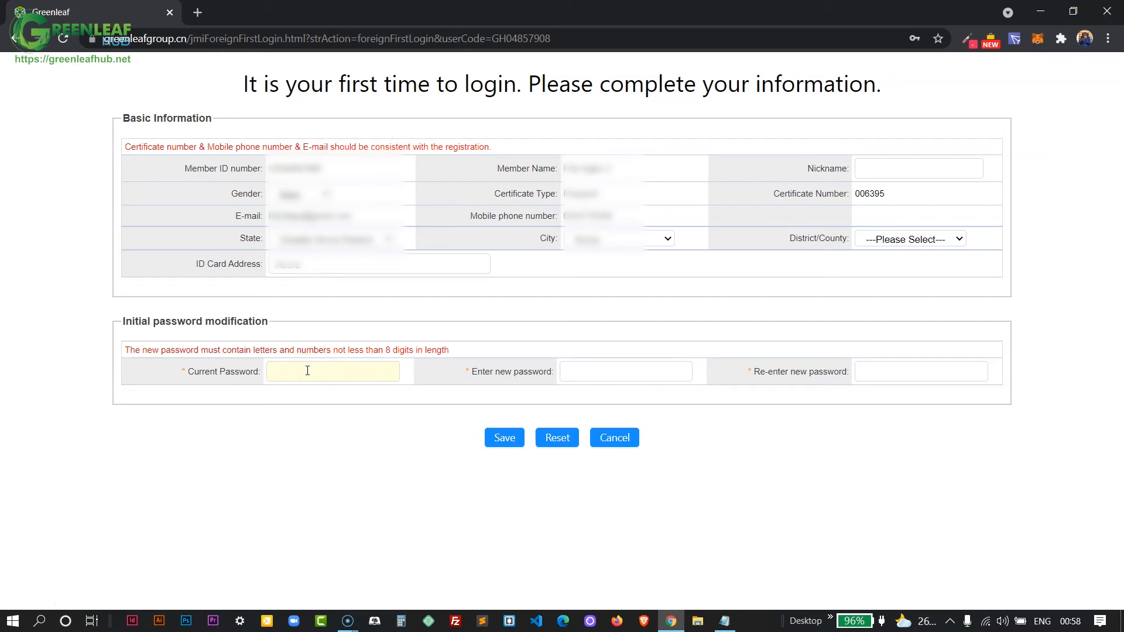
- Enter the current password, then the new password in both new-password fields
{"action": "type", "text": "•••"}
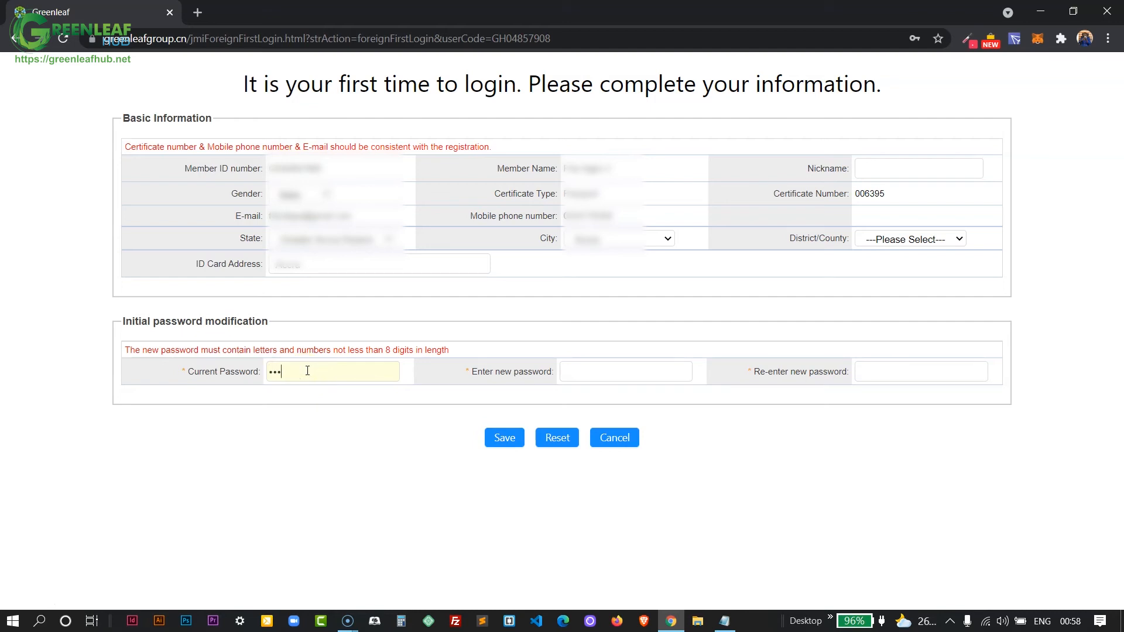
{"action": "left_click", "coordinate": [624, 371]}
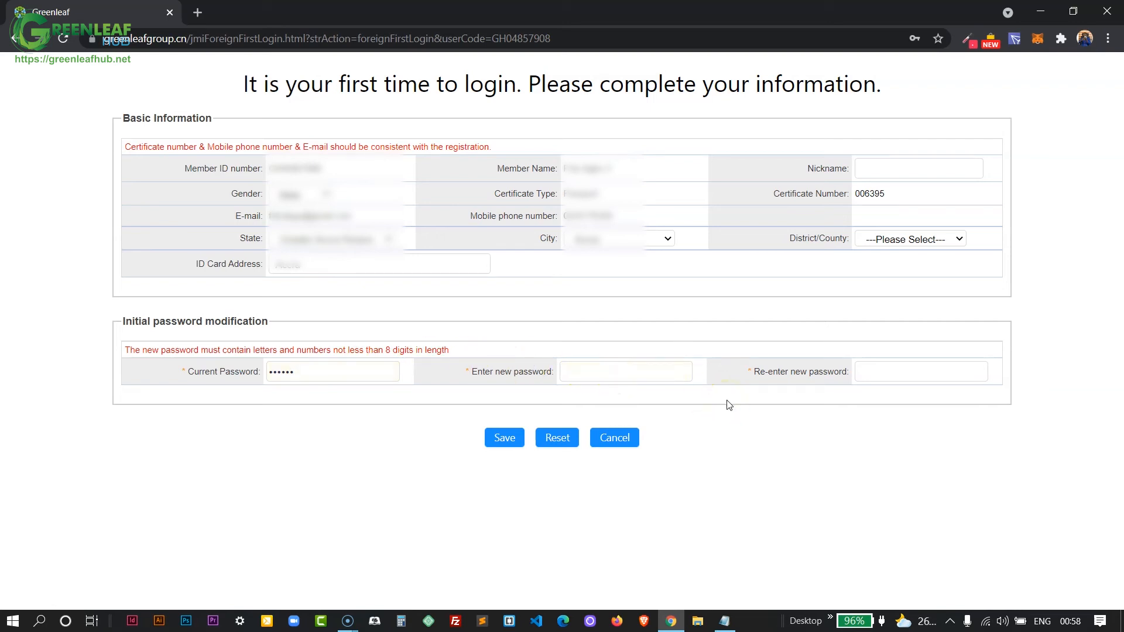
{"action": "left_click", "coordinate": [624, 371]}
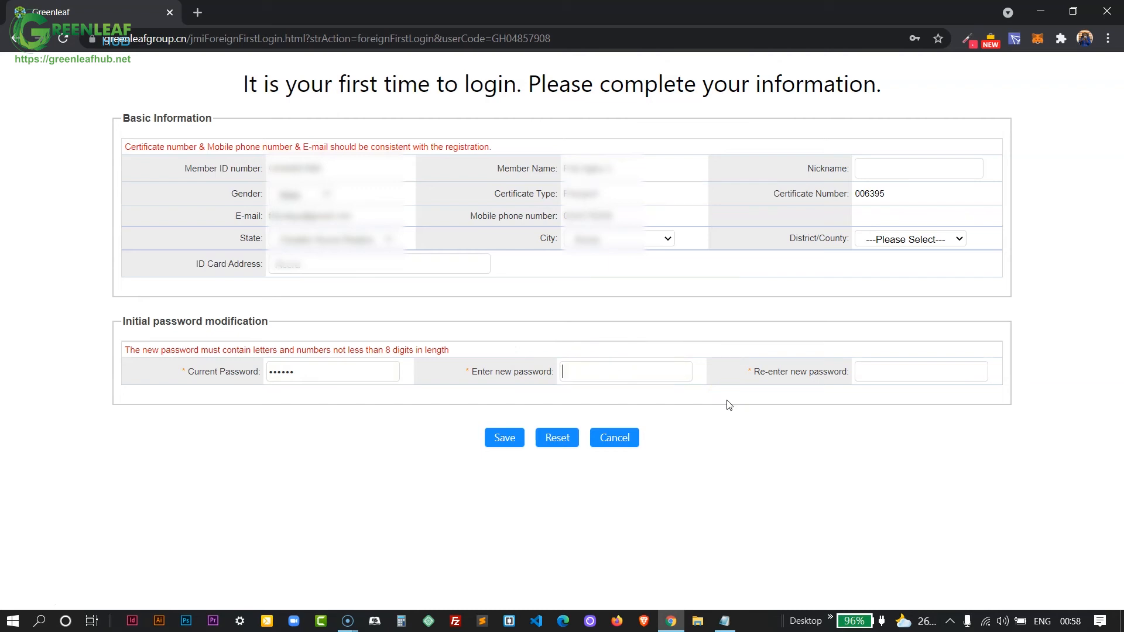
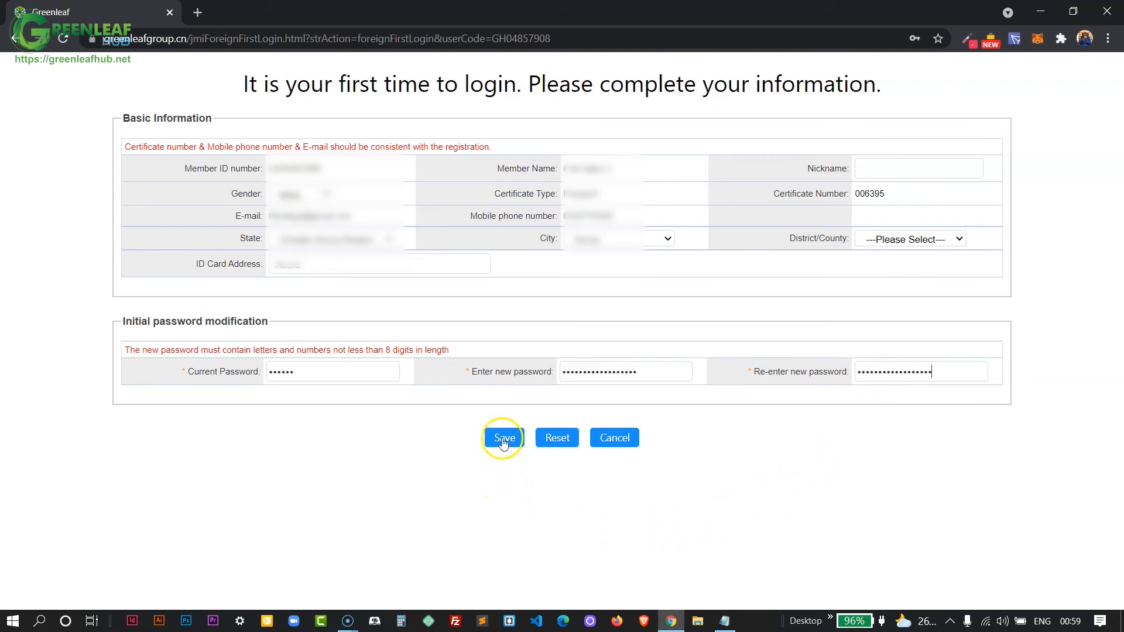
- Save the password change and land on the back office home page
{"action": "left_click", "coordinate": [502, 437]}
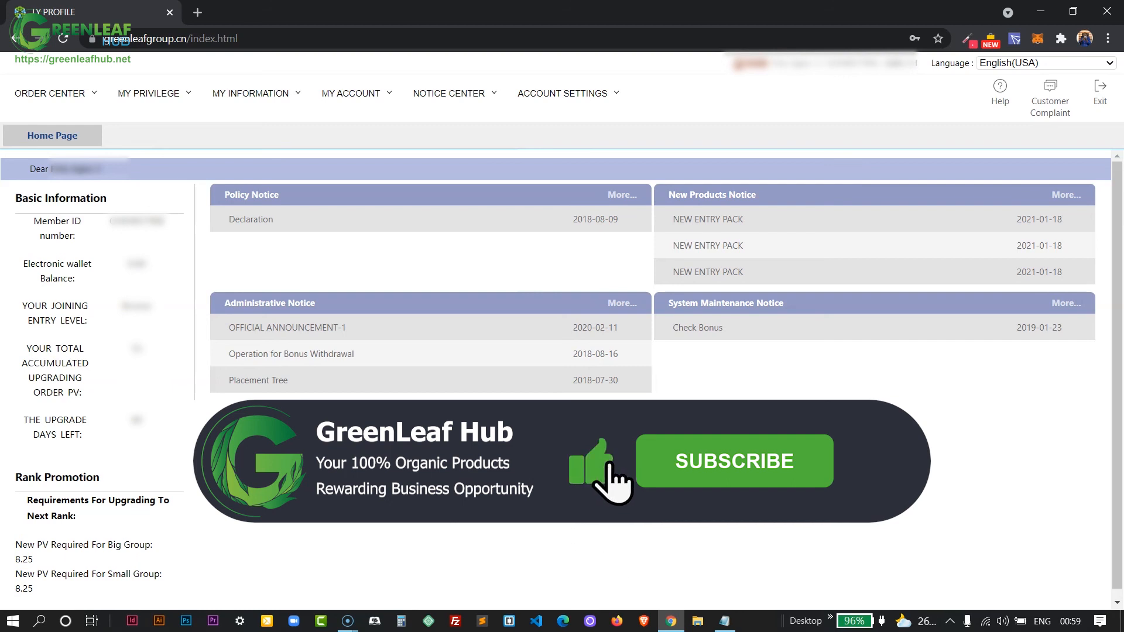
{"action": "left_click", "coordinate": [733, 462]}
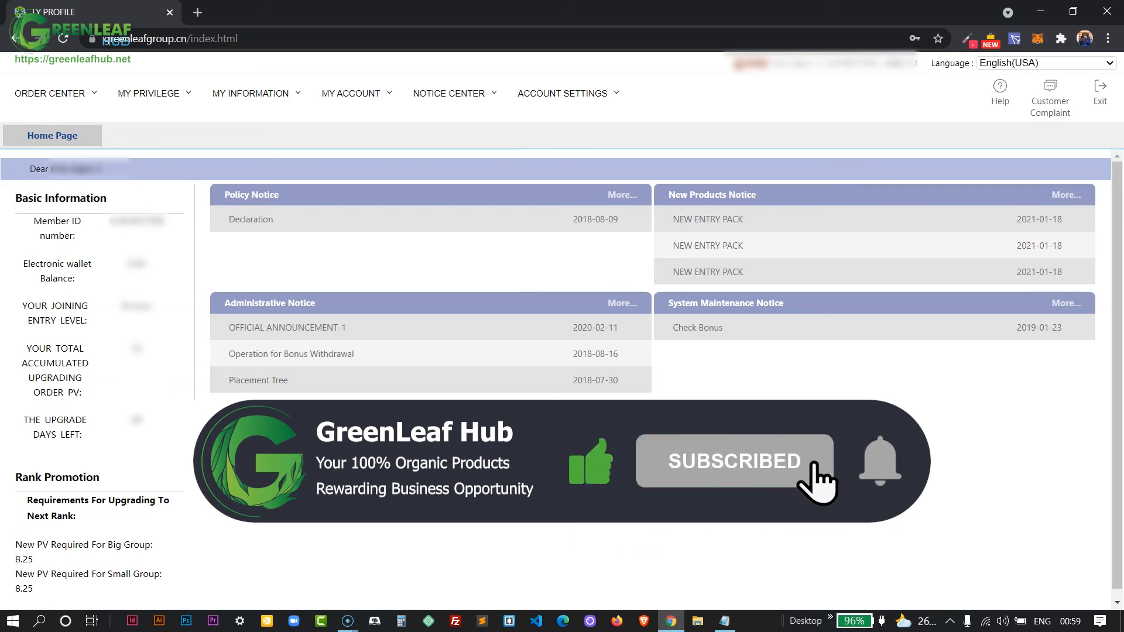